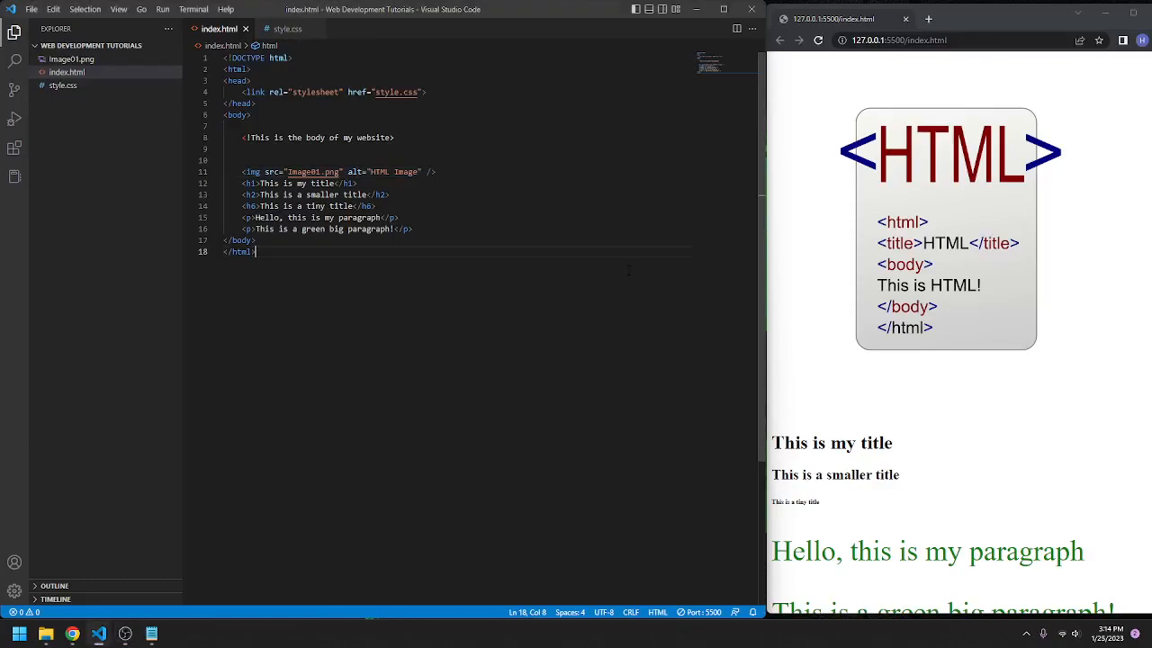
pyautogui.moveTo(648, 320)
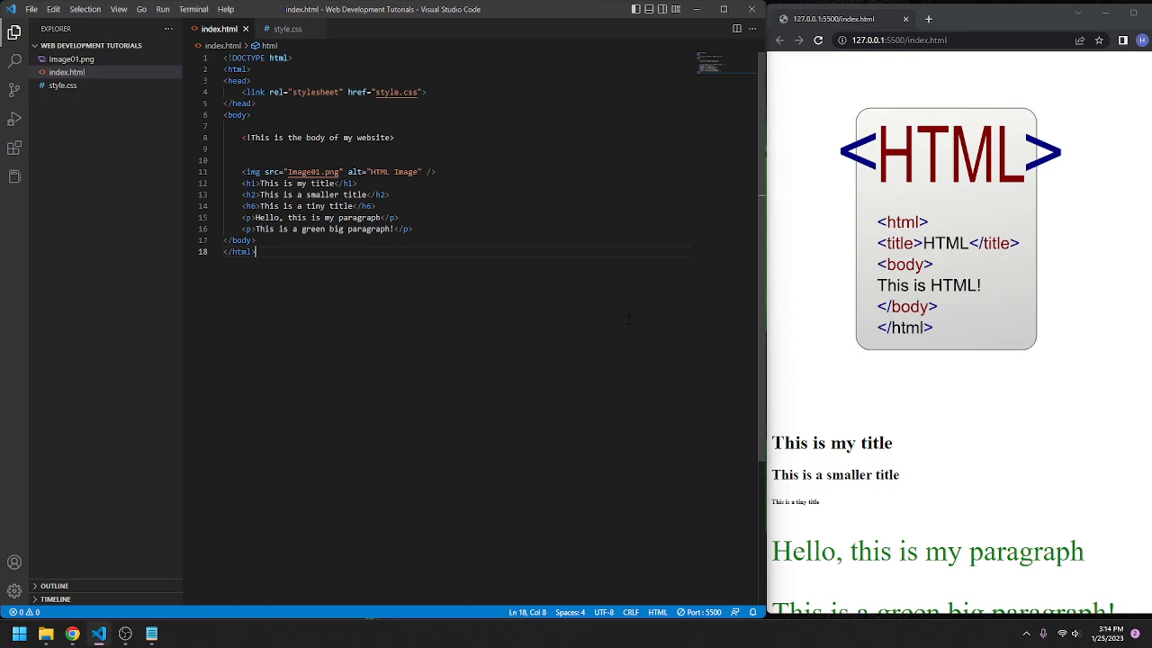
# Open style.css and leave one empty line below the p rule.
pyautogui.click(288, 30)
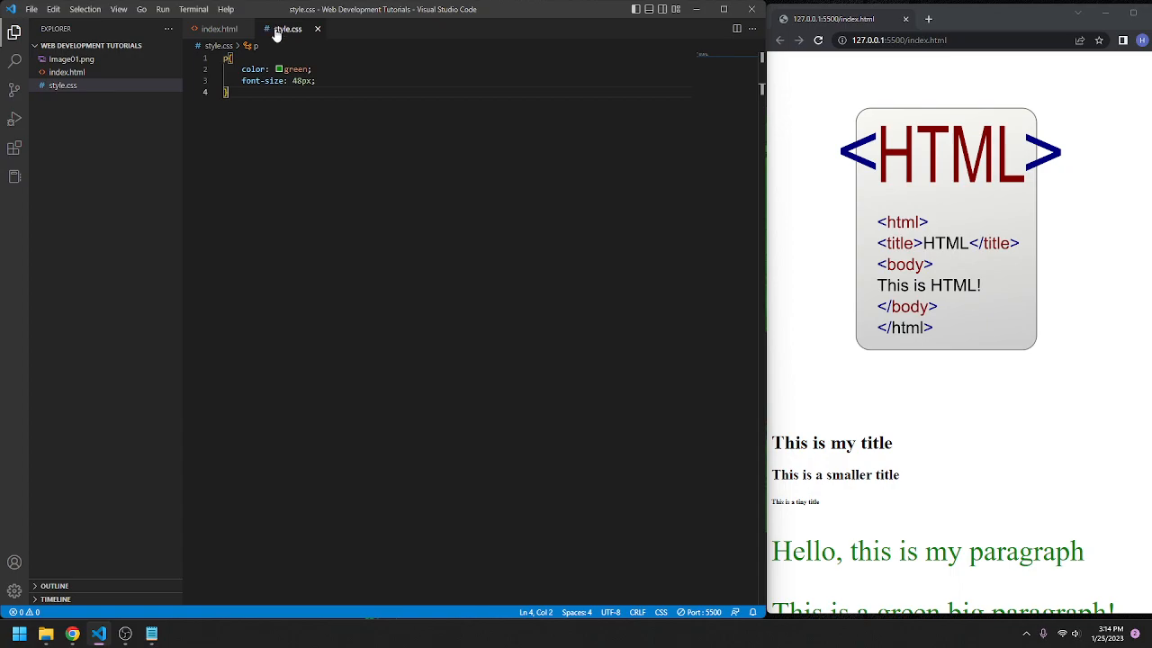
pyautogui.moveTo(912, 164)
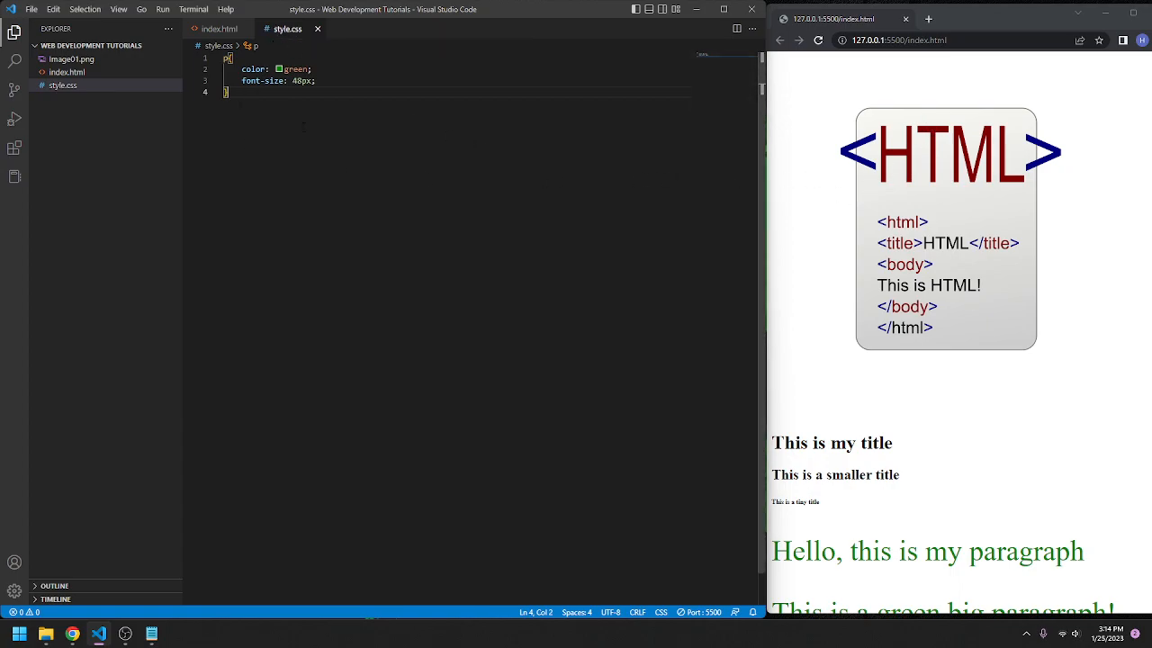
pyautogui.click(223, 28)
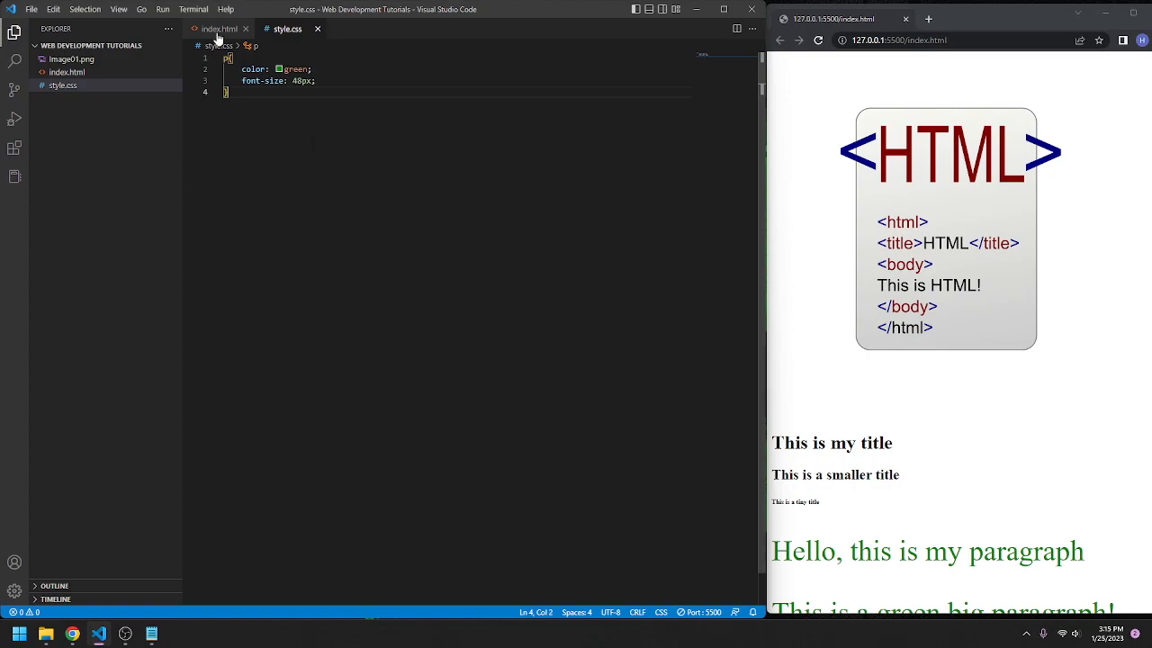
pyautogui.click(221, 28)
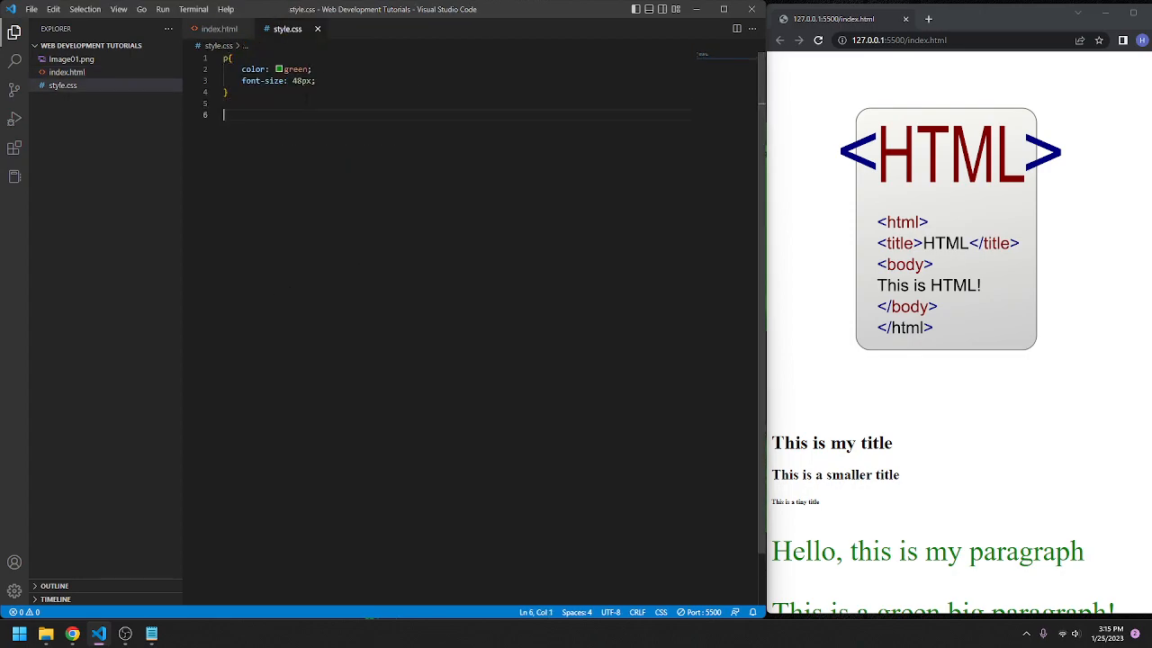
pyautogui.press('Backspace')
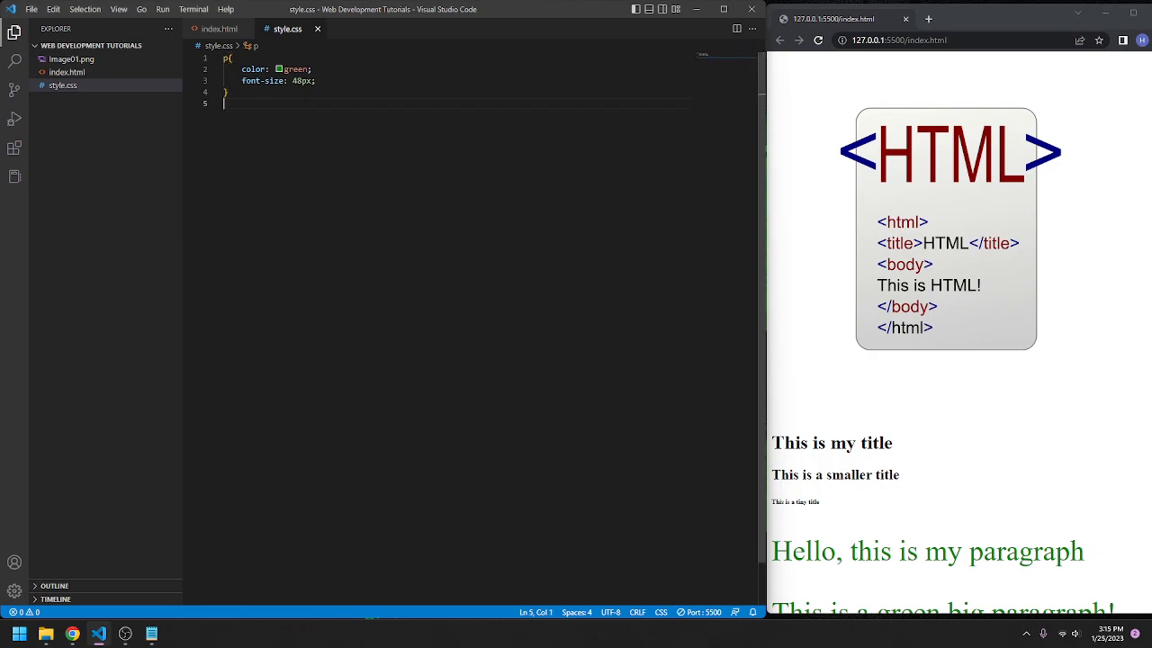
pyautogui.press('Enter')
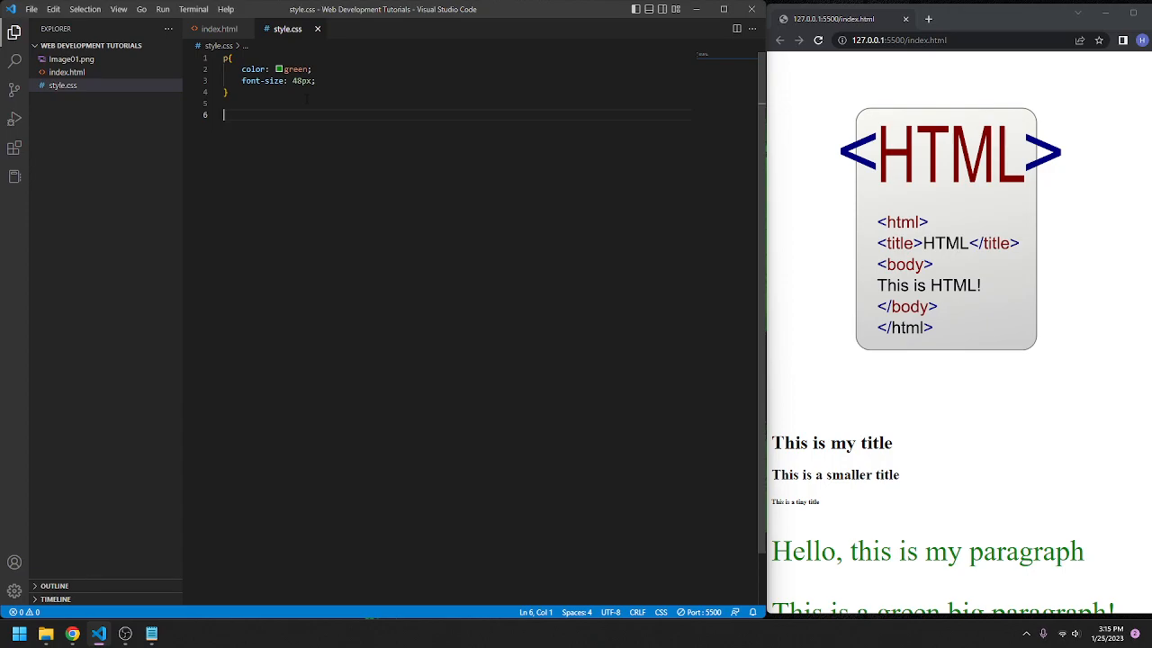
# Write an img rule with height 180px and width 90px.
pyautogui.write('img{')
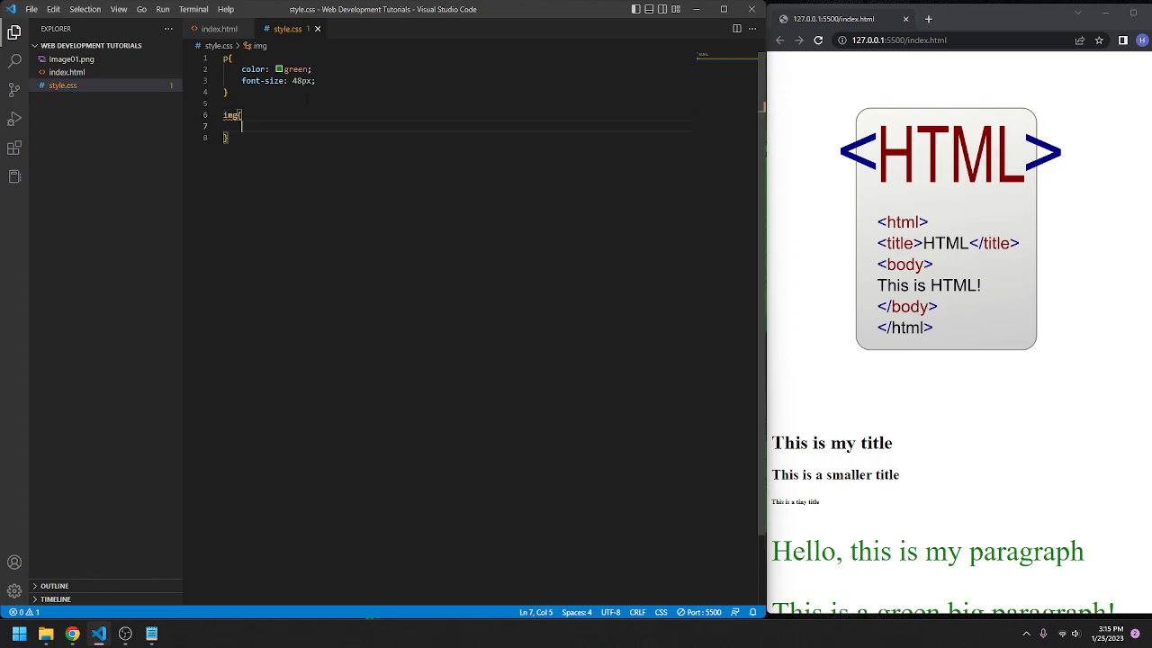
pyautogui.write('height:')
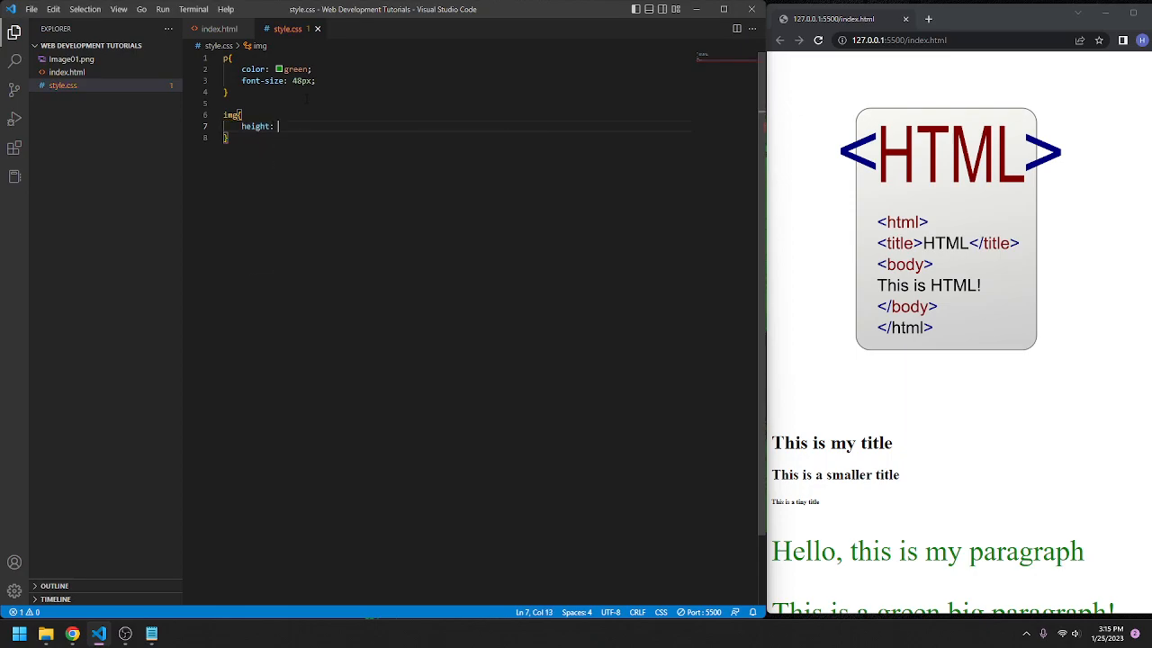
pyautogui.write('180px;')
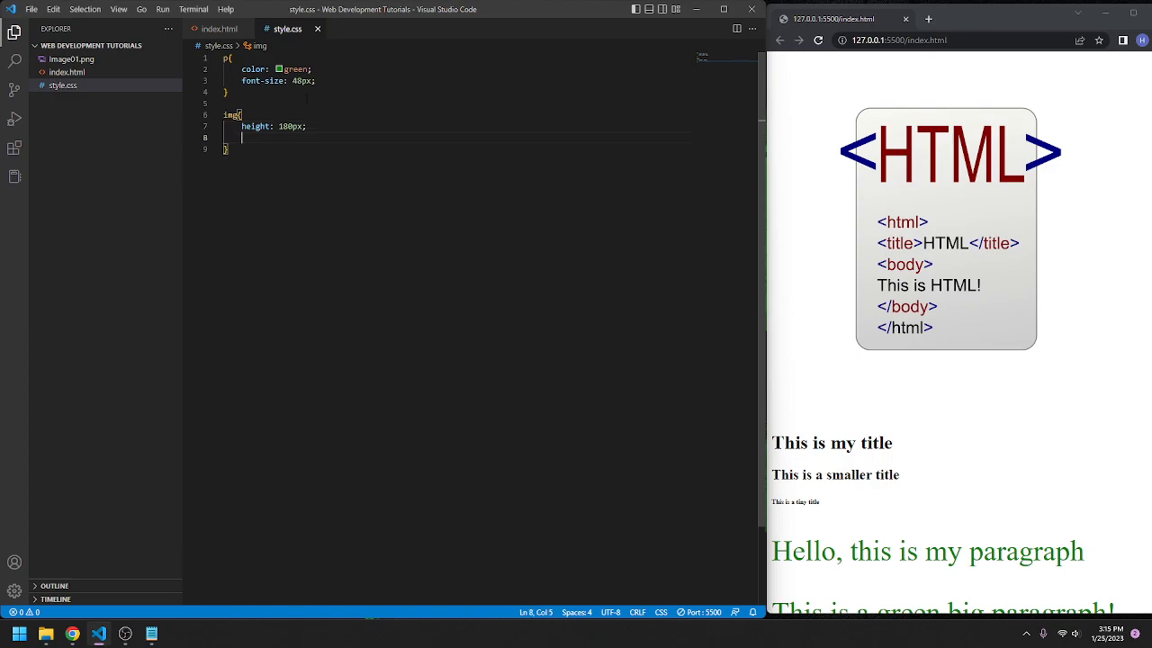
pyautogui.write('width:')
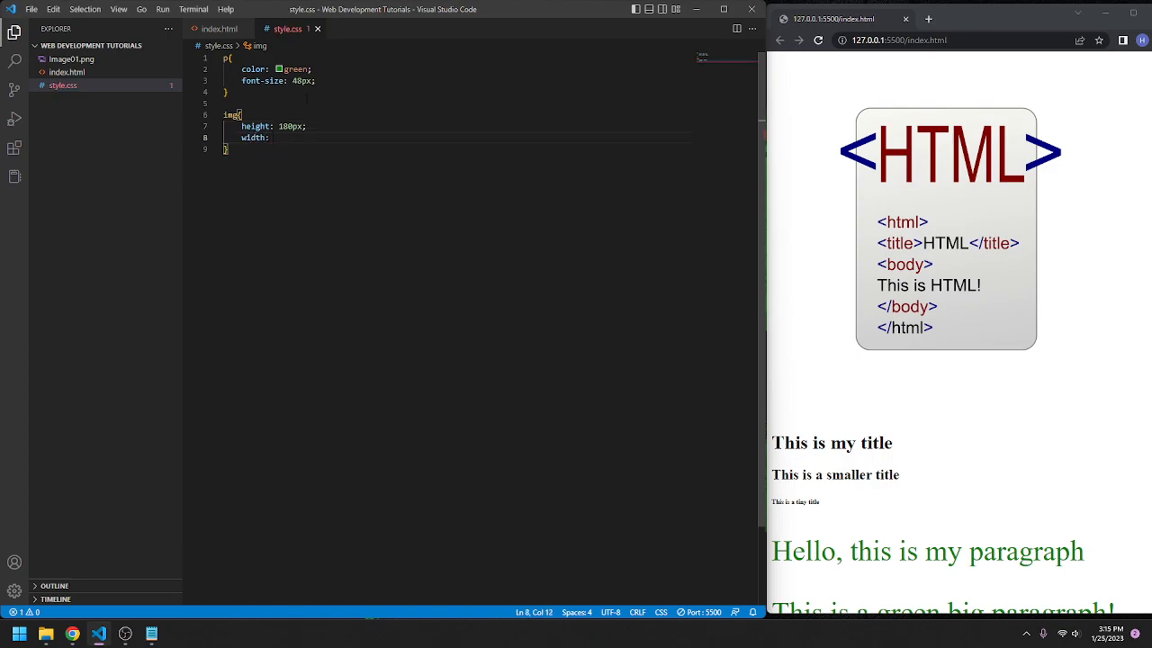
pyautogui.write('90px;')
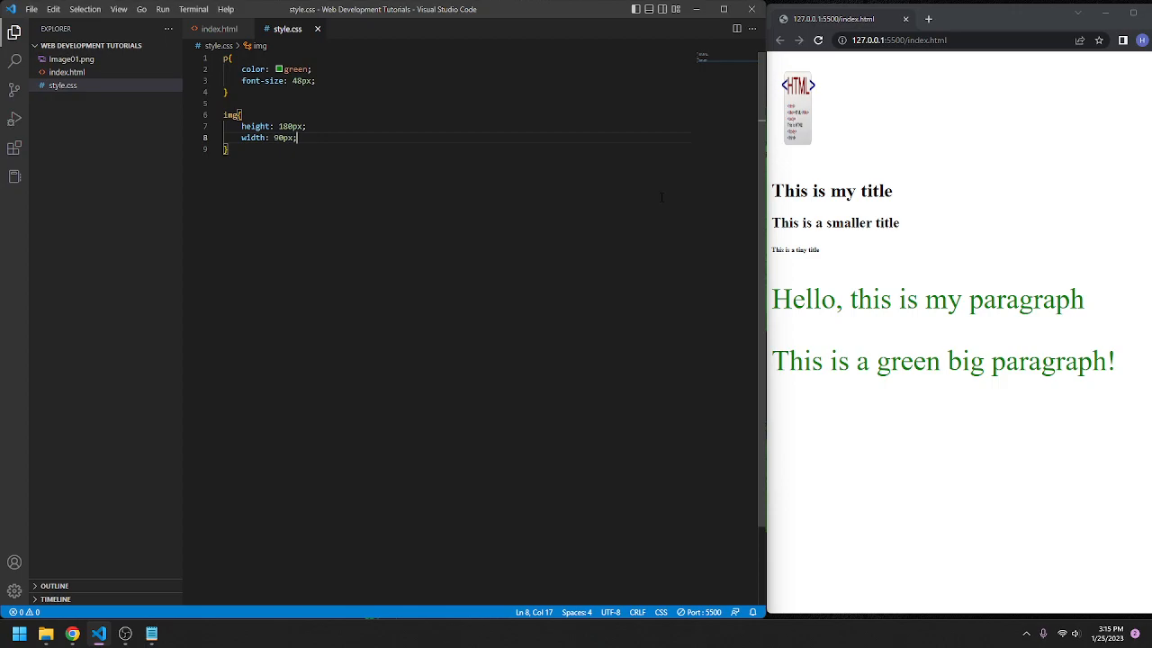
# Try img widths of 130px and 150px, then settle on 180px.
pyautogui.press('Backspace')
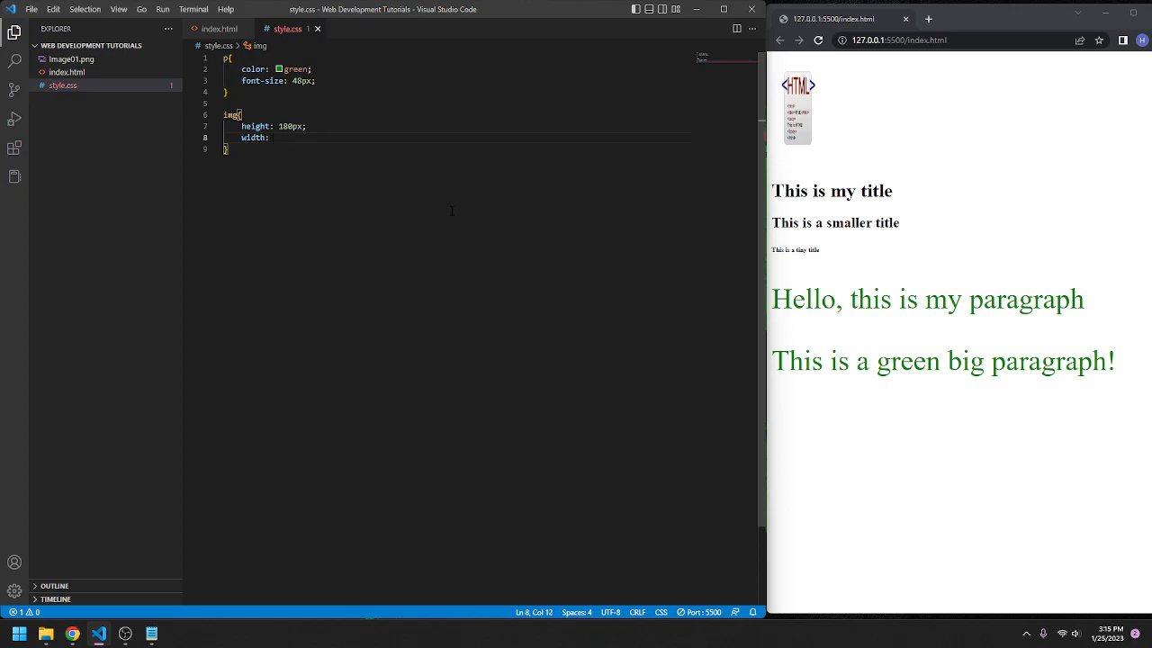
pyautogui.write('130px;')
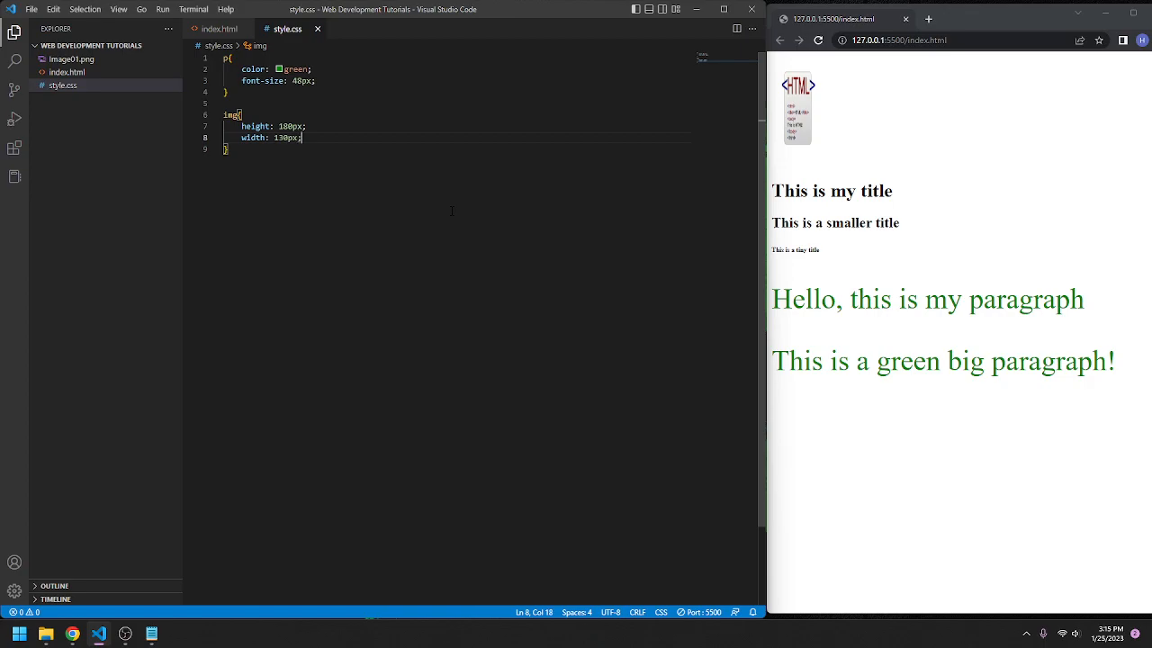
pyautogui.press('Backspace')
pyautogui.write('5')
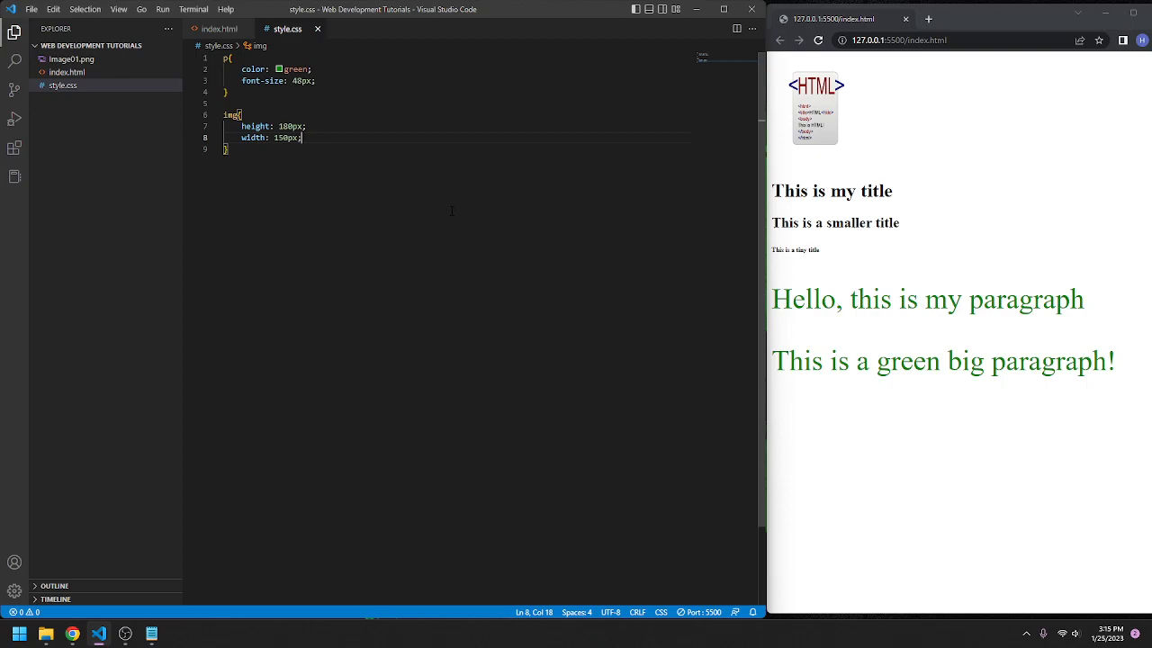
pyautogui.press('Backspace')
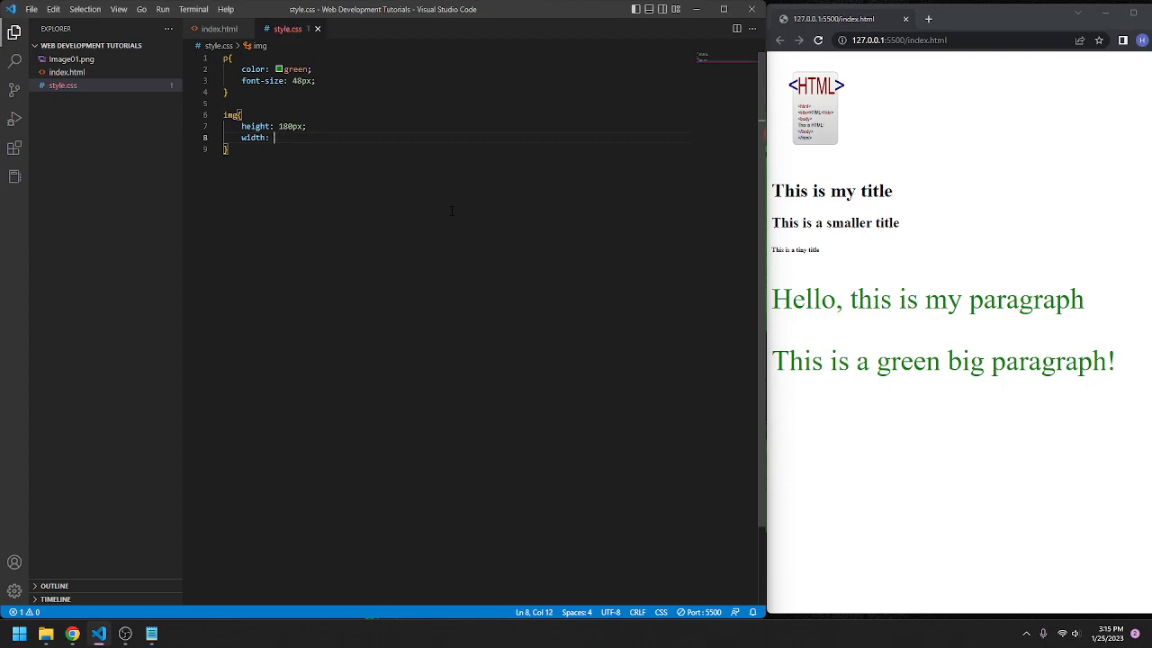
pyautogui.write('180px;')
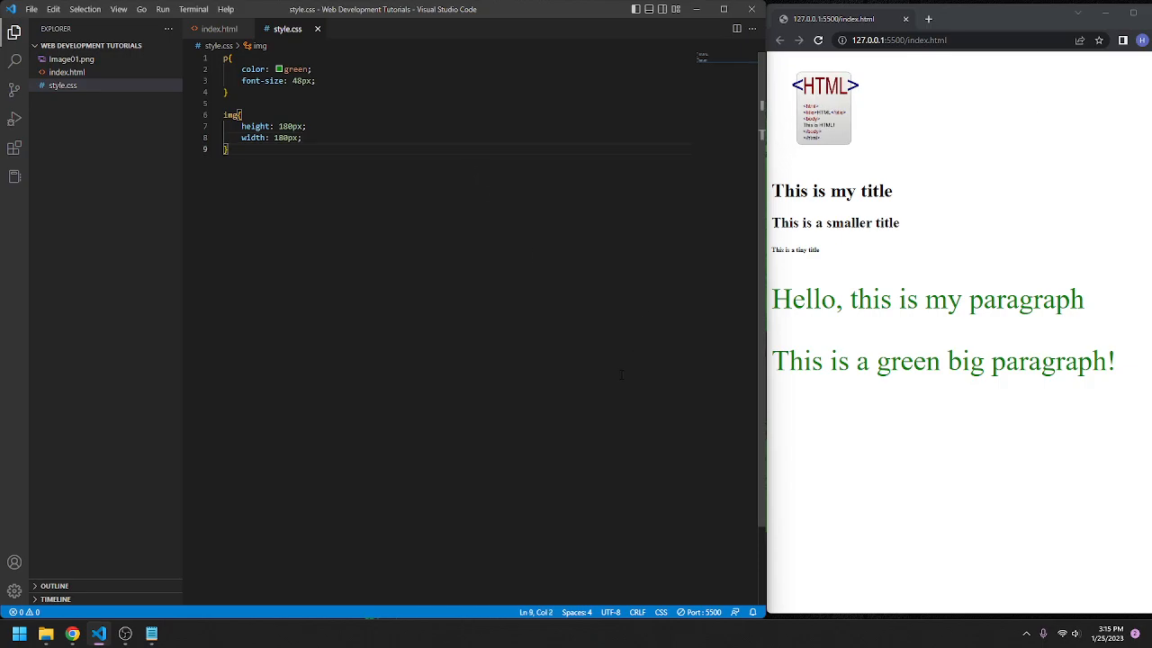
pyautogui.moveTo(549, 387)
pyautogui.write('35')
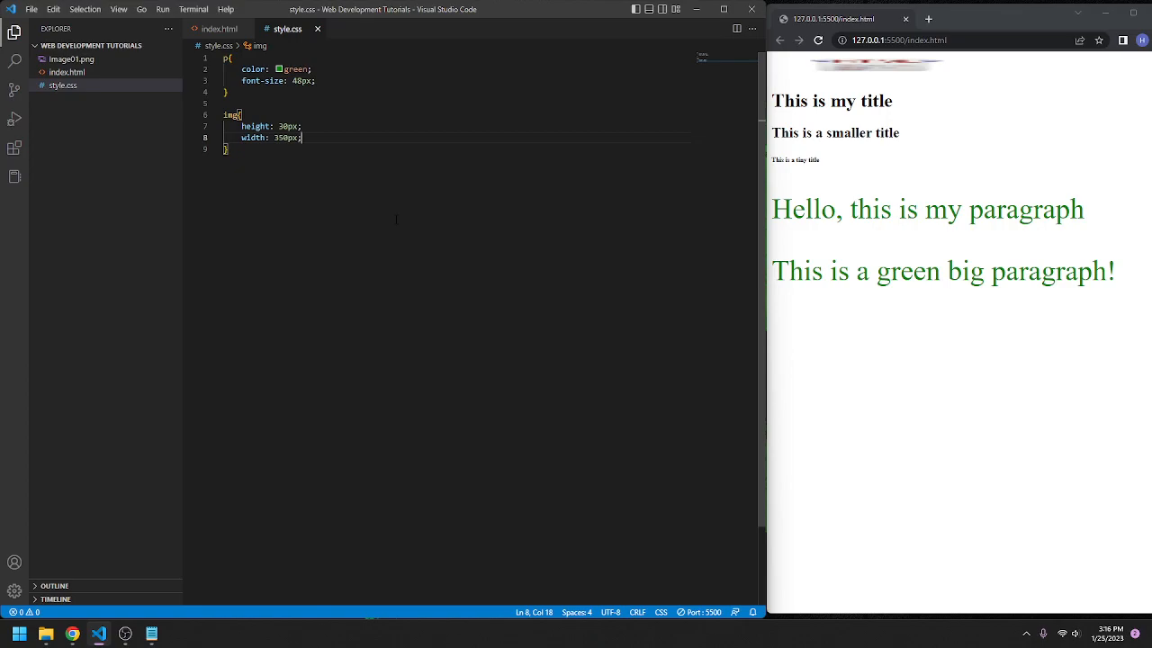
# Select the img rule's height 30px and width 350px declarations.
pyautogui.moveTo(303, 137); pyautogui.dragTo(302, 126)
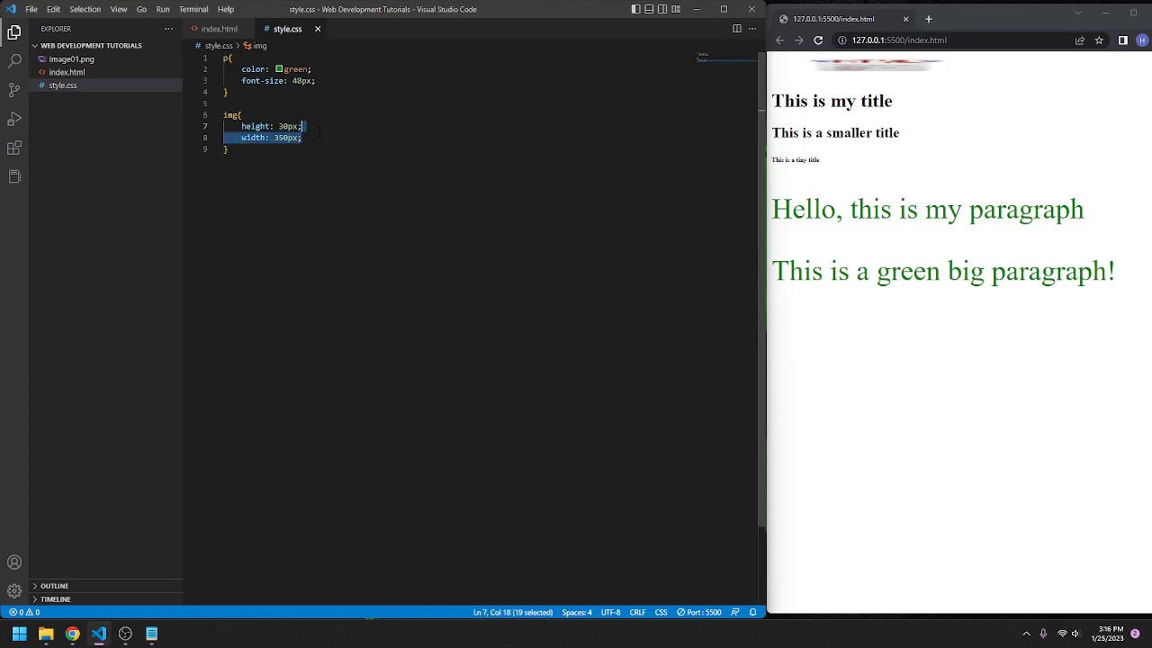